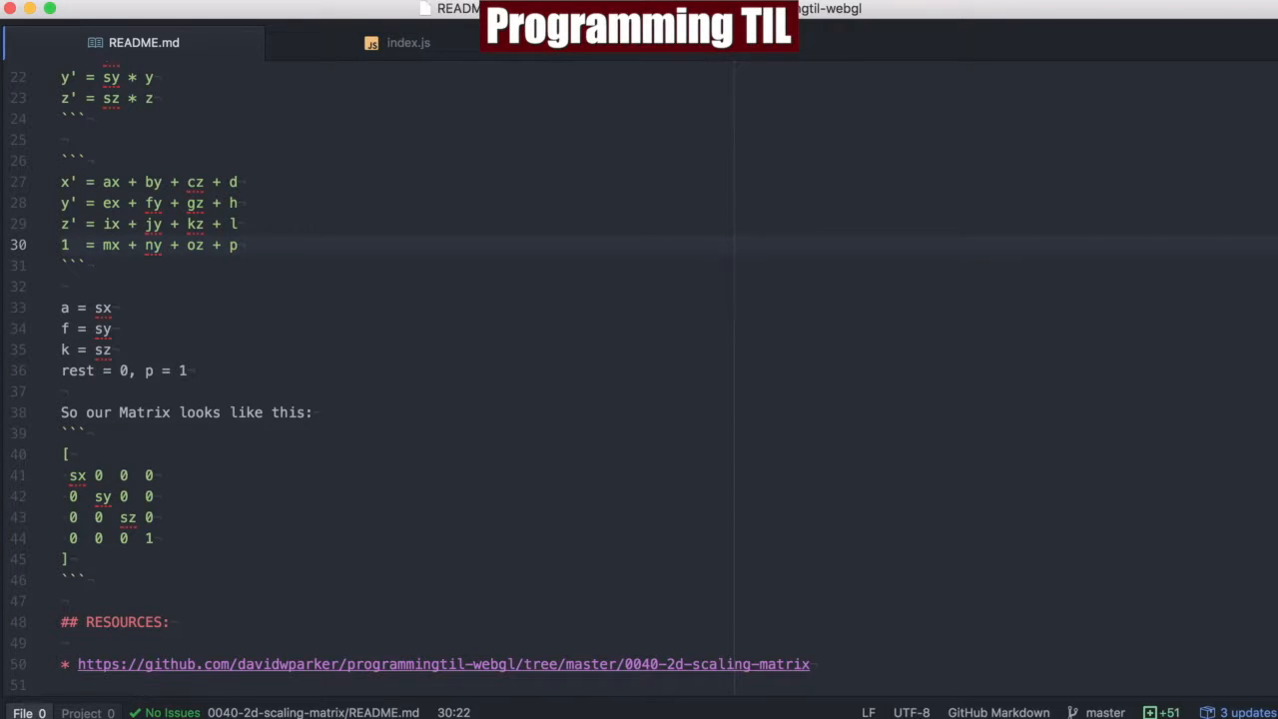
Step: Review the README's scaling equations, highlighting the sx * x term and the extra x' terms
left_click(238, 244)
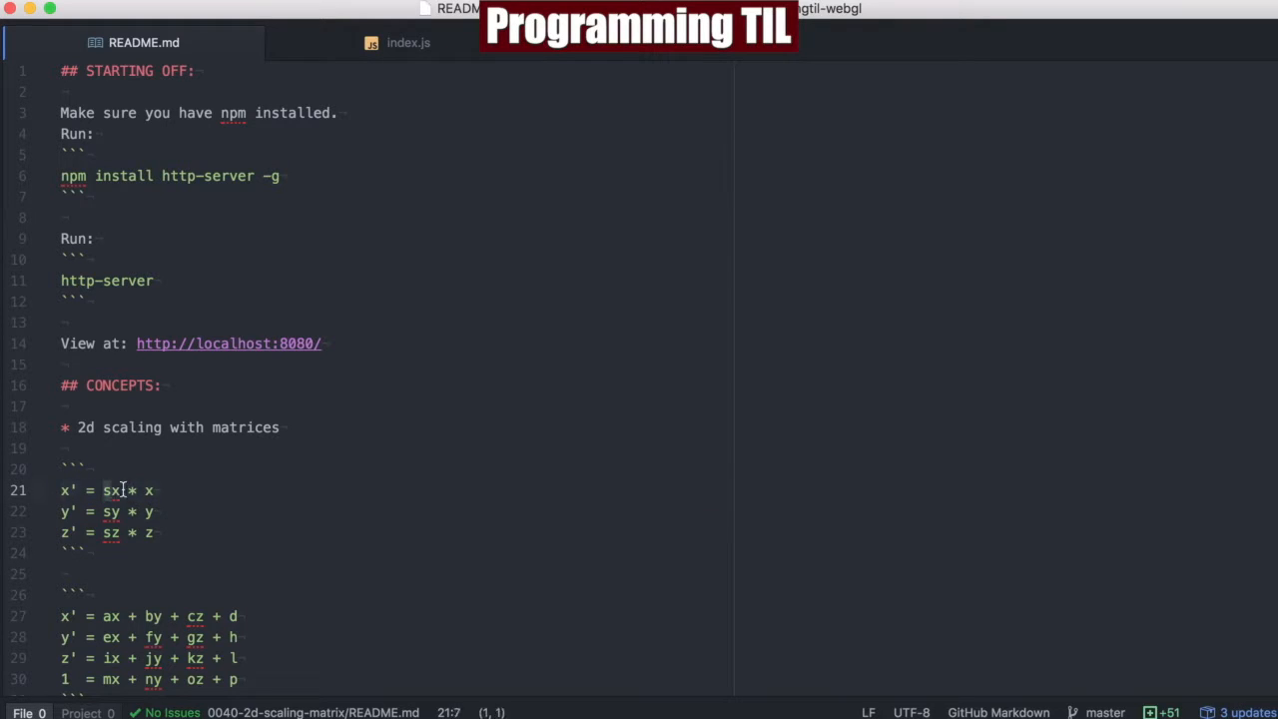
left_click_drag(104, 491, 140, 491)
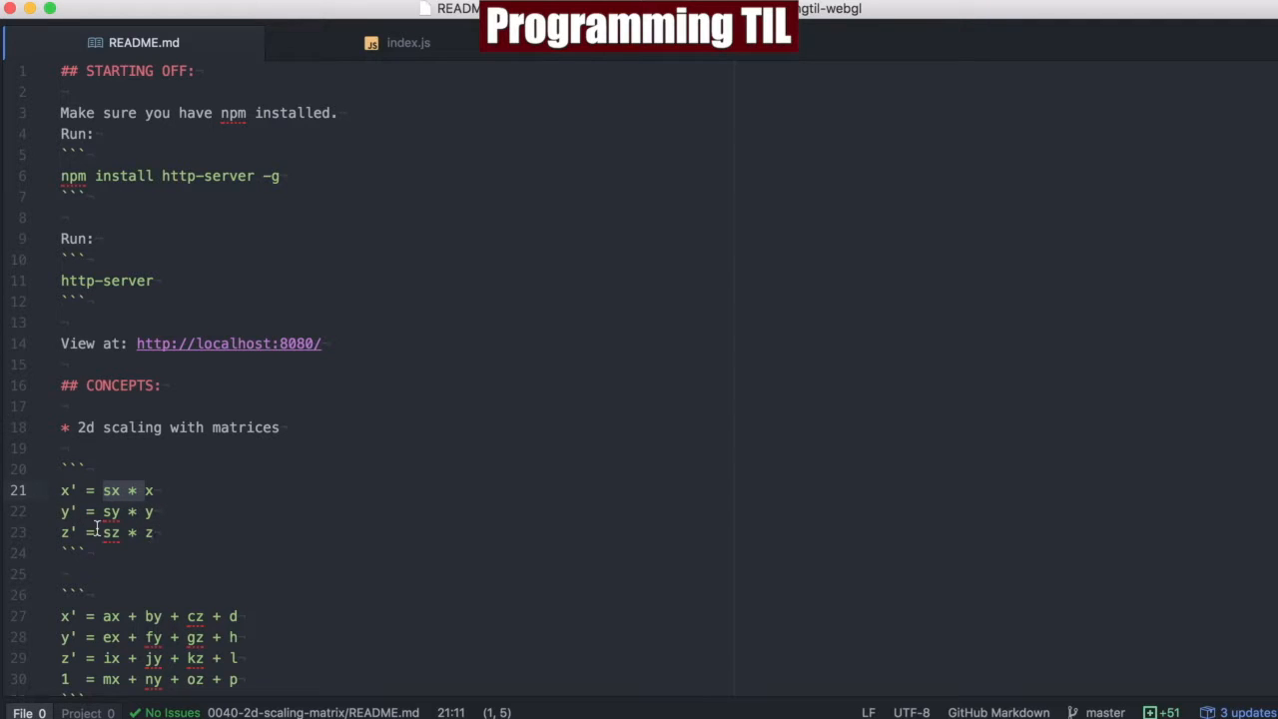
scroll("down", 3)
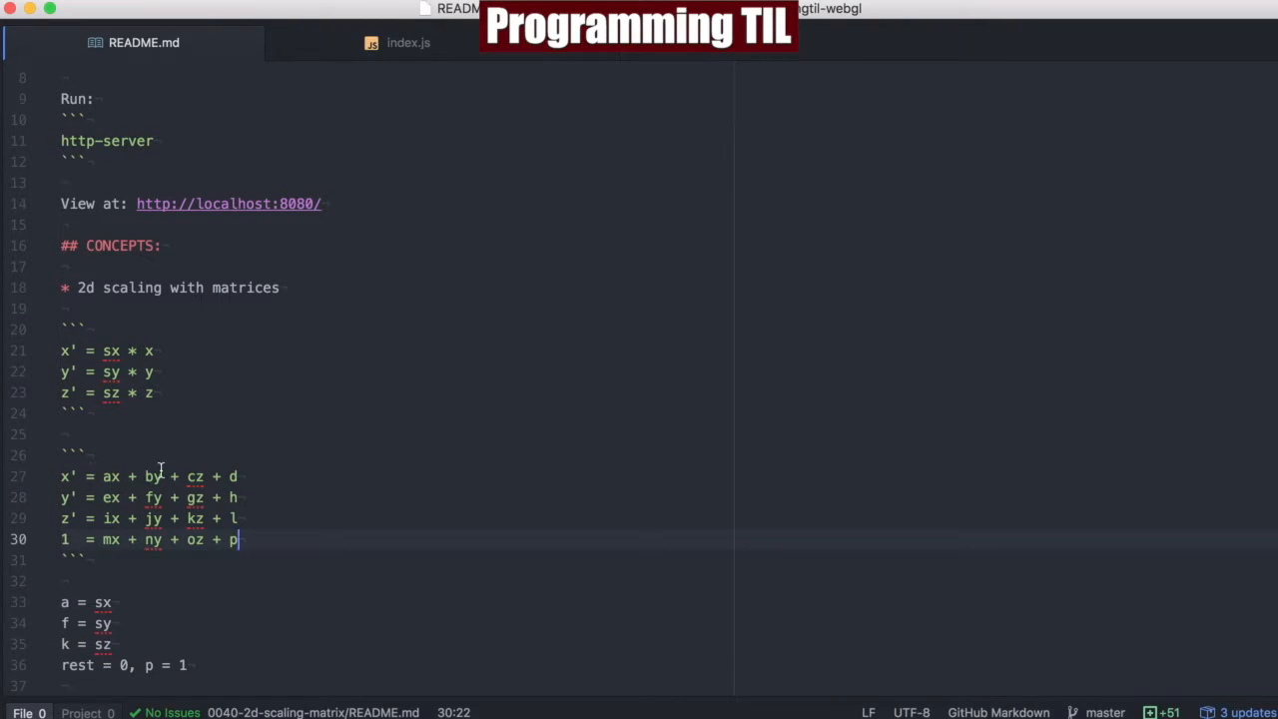
double_click(104, 603)
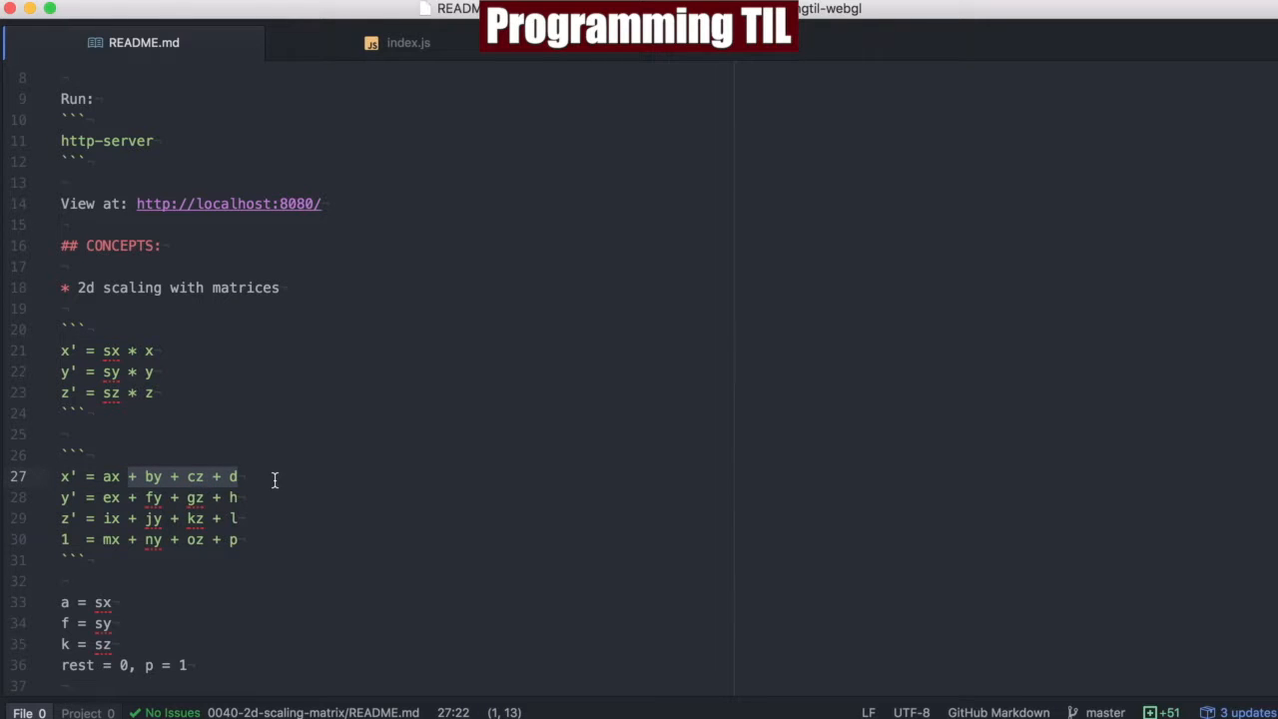
mouse_move(176, 487)
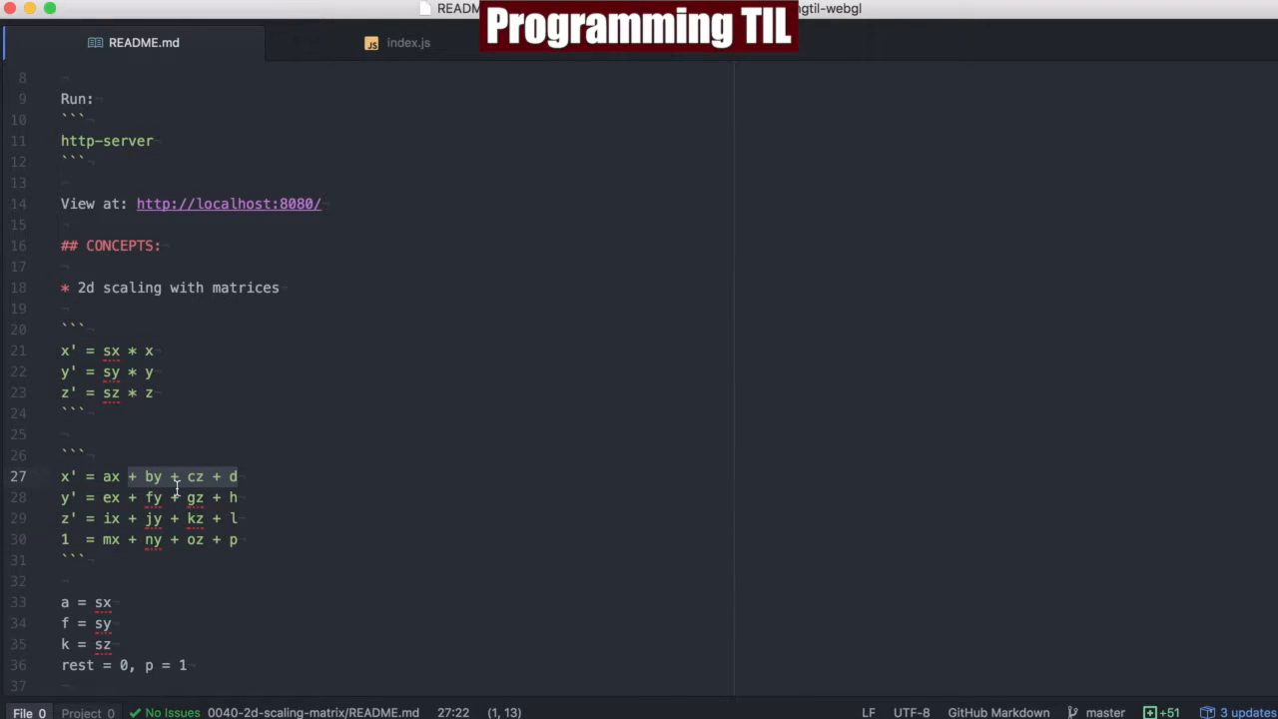
mouse_move(164, 452)
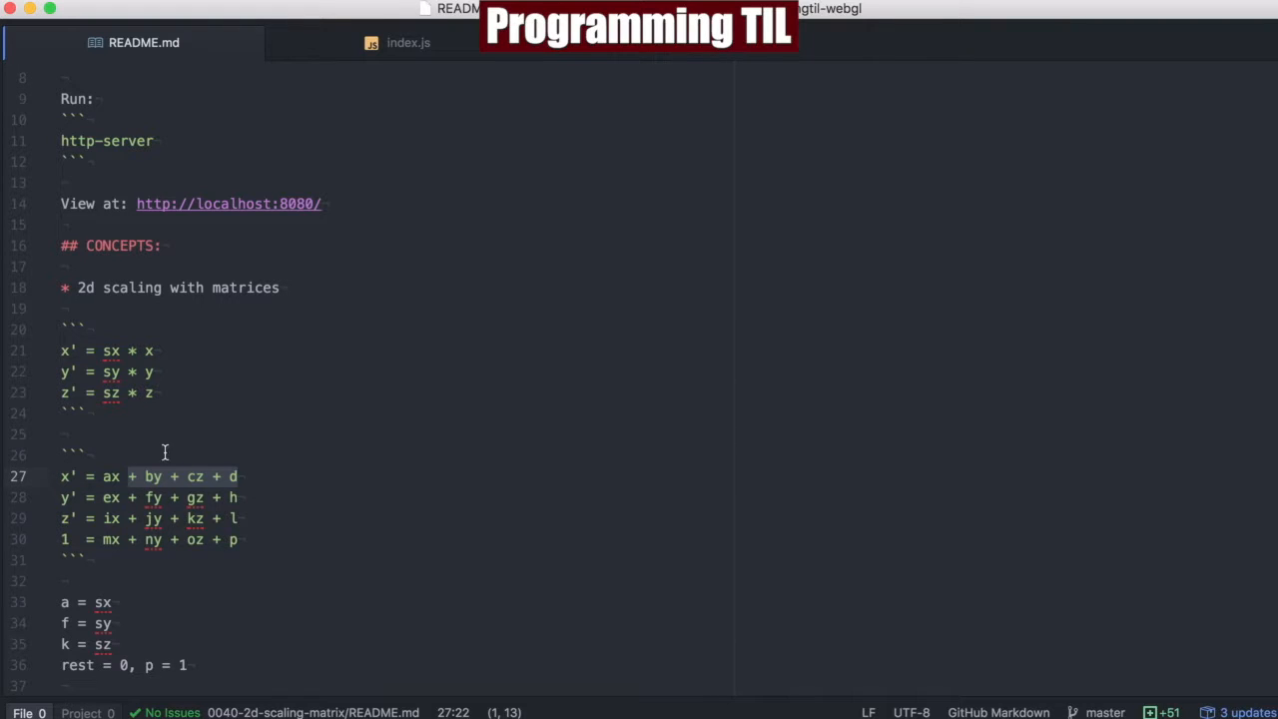
mouse_move(155, 497)
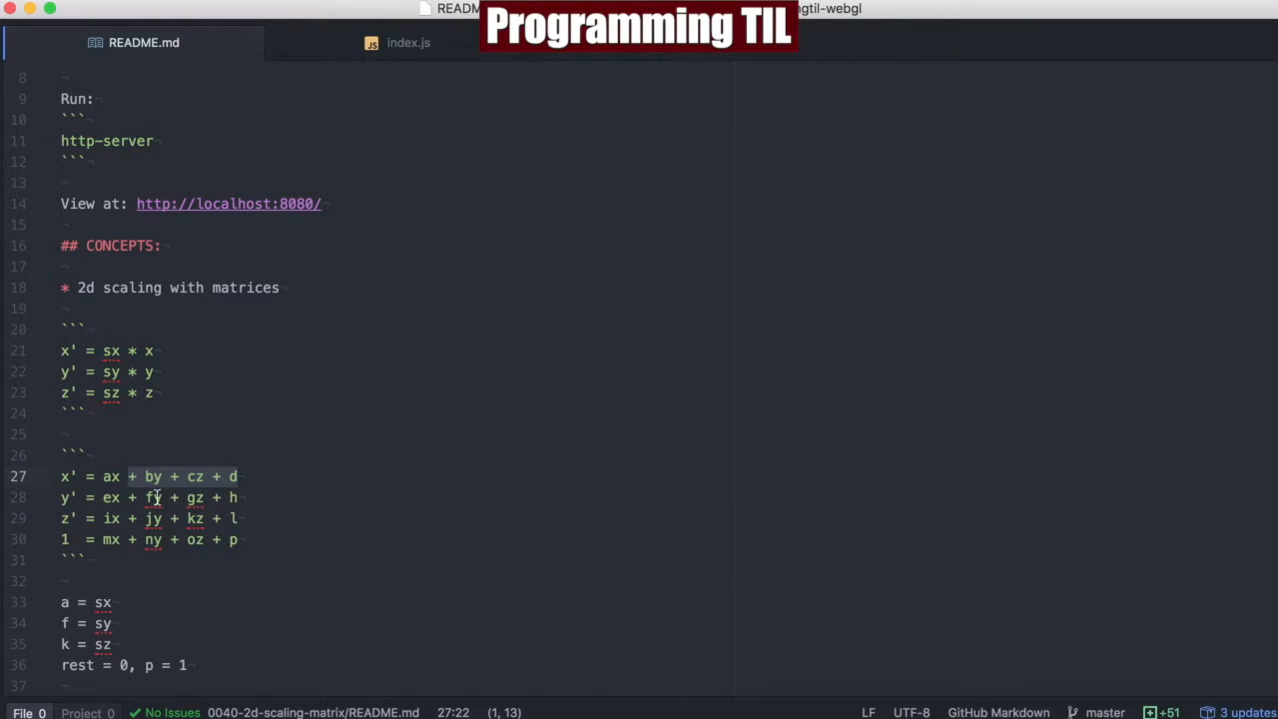
left_click(174, 371)
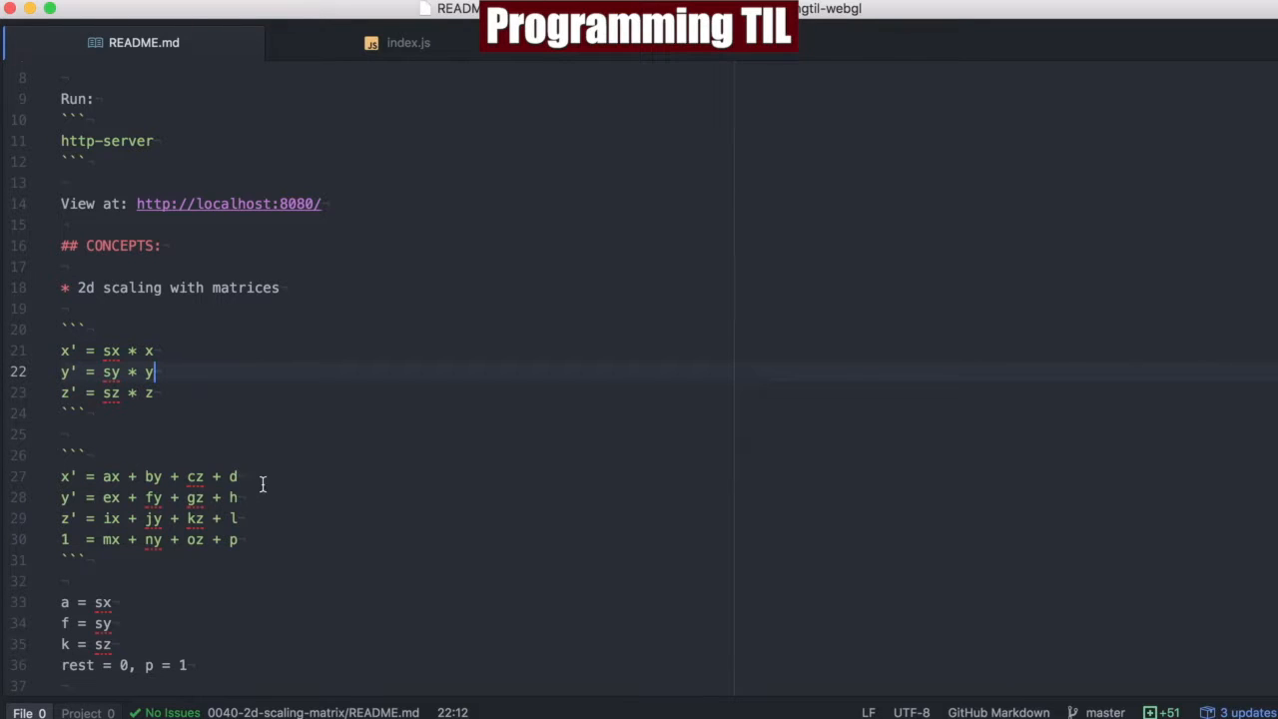
Step: Switch to index.js and scroll down to the scalingMatrix Float32Array at the end of the file
scroll("down", 3)
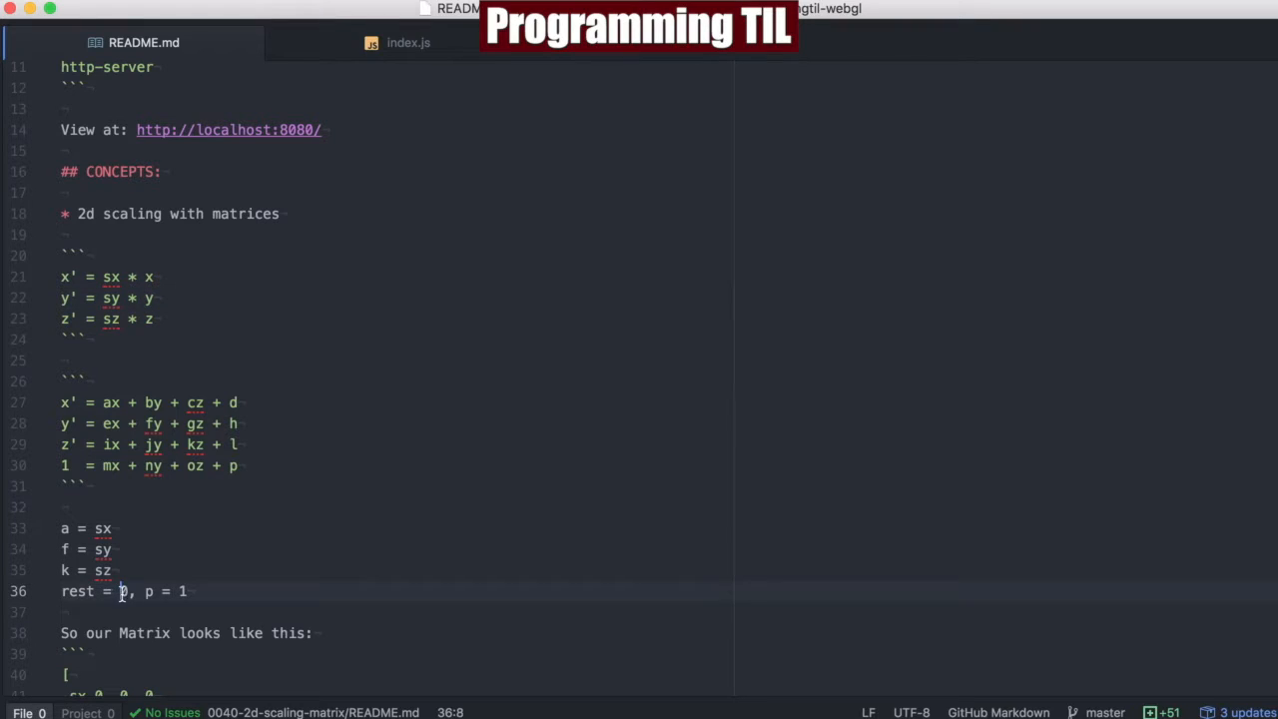
left_click(238, 465)
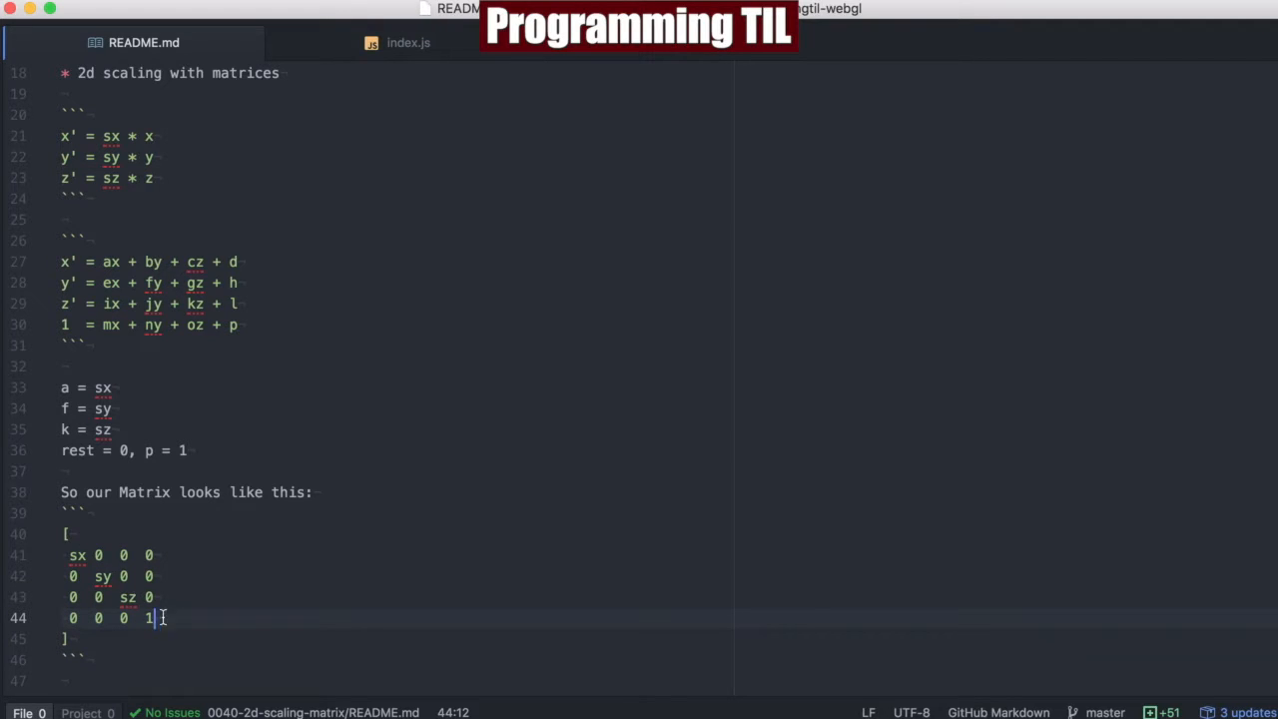
mouse_move(507, 88)
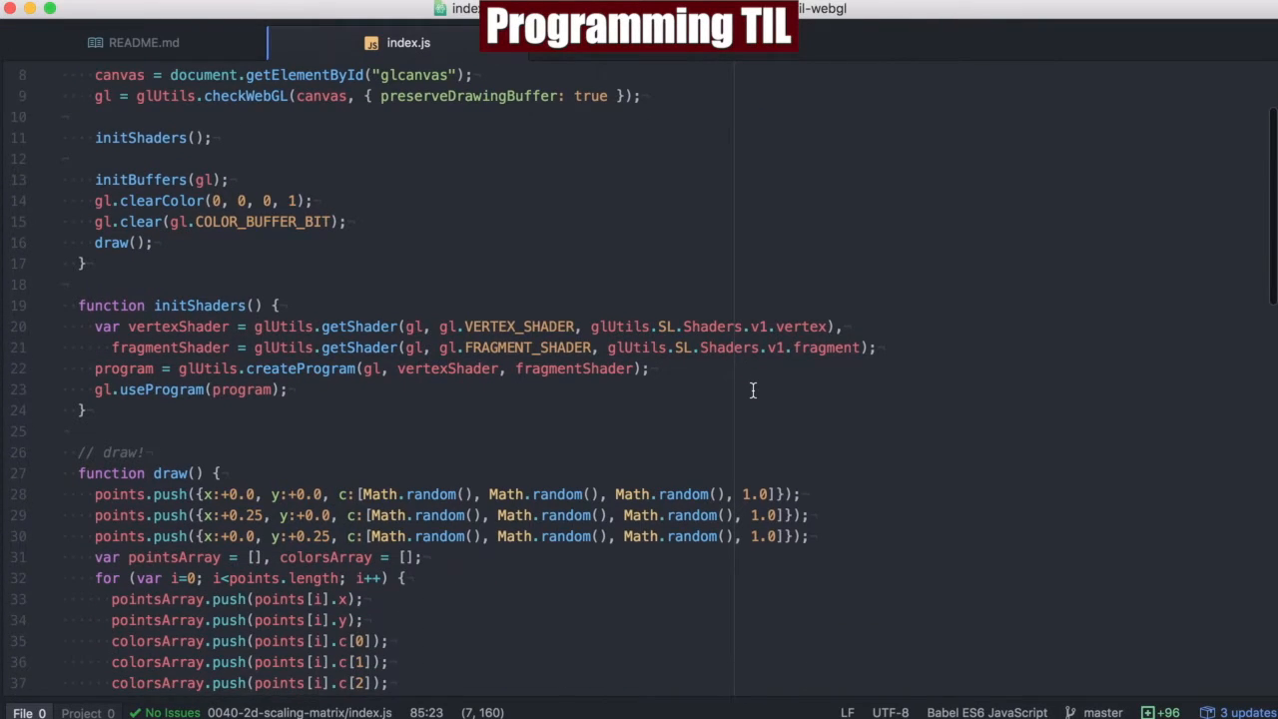
scroll("down", 3)
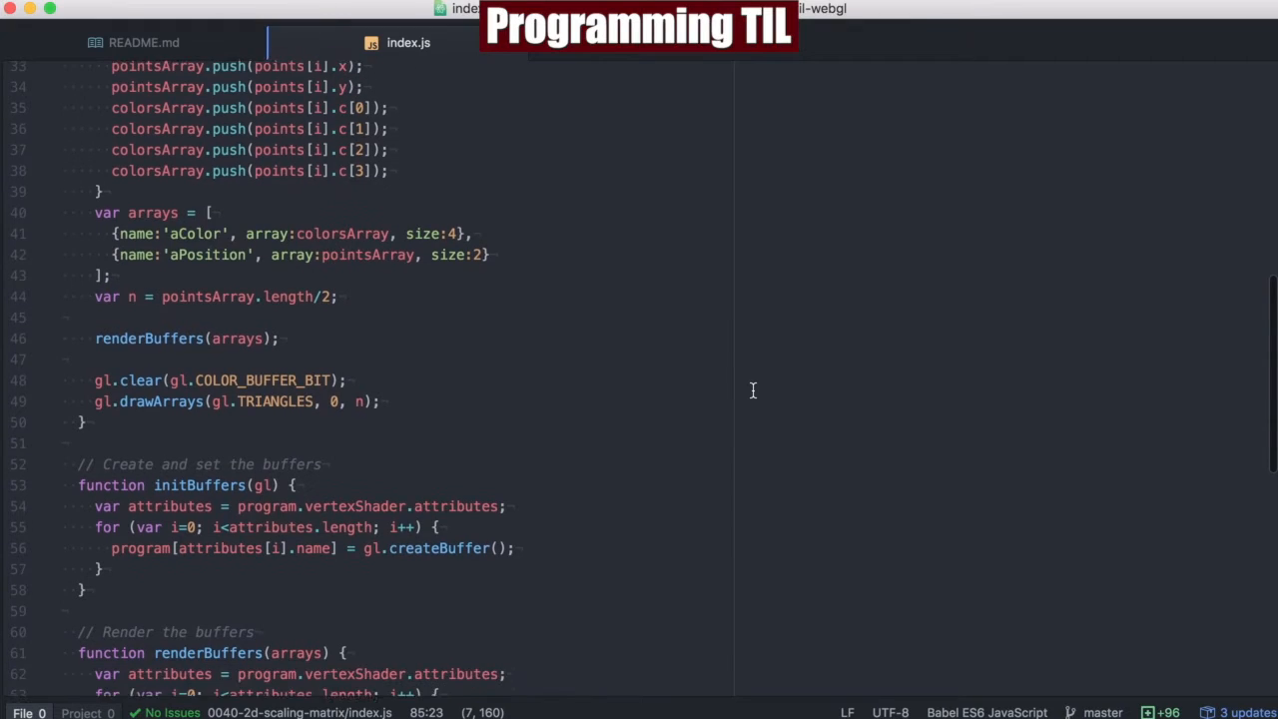
scroll("down", 3)
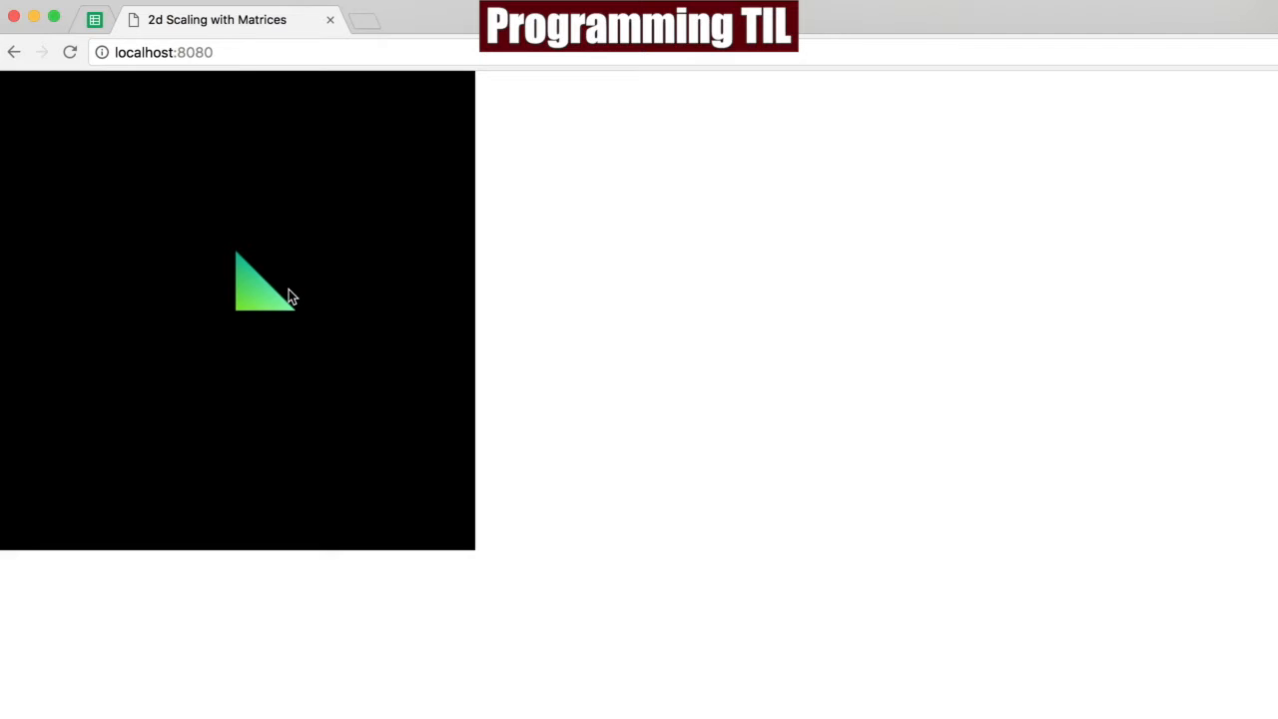
mouse_move(283, 312)
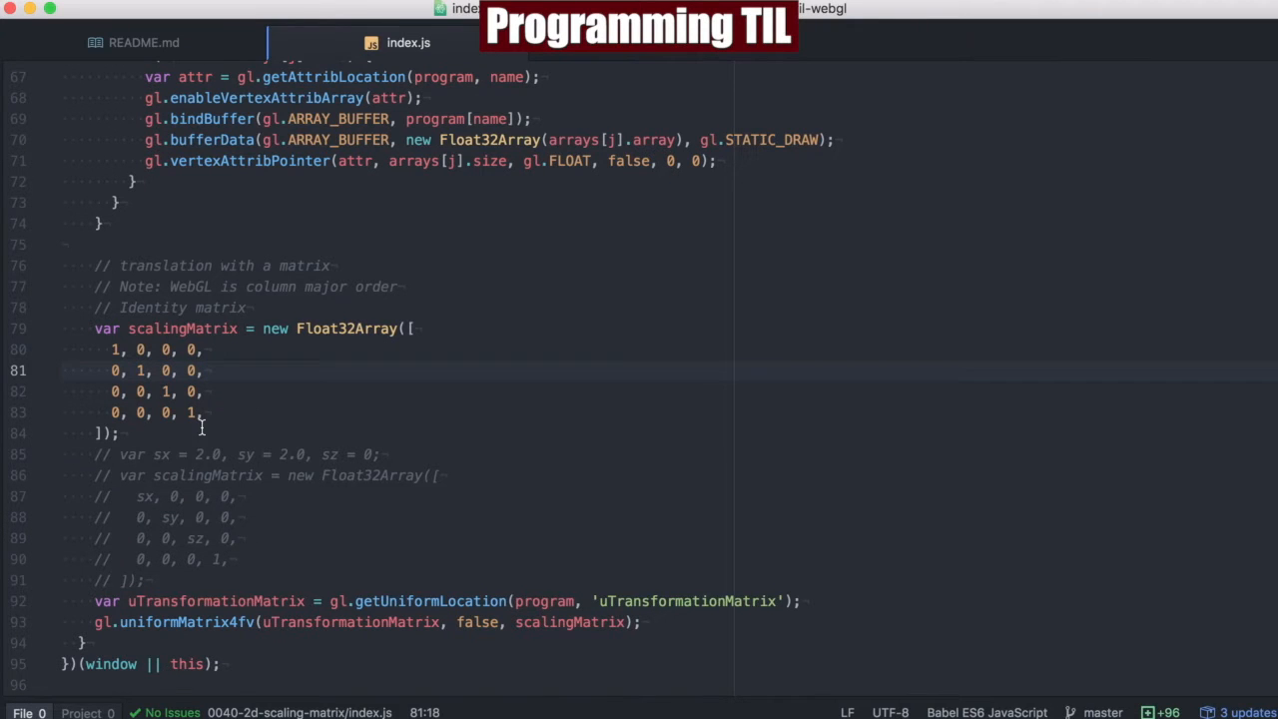
key("cmd+/")
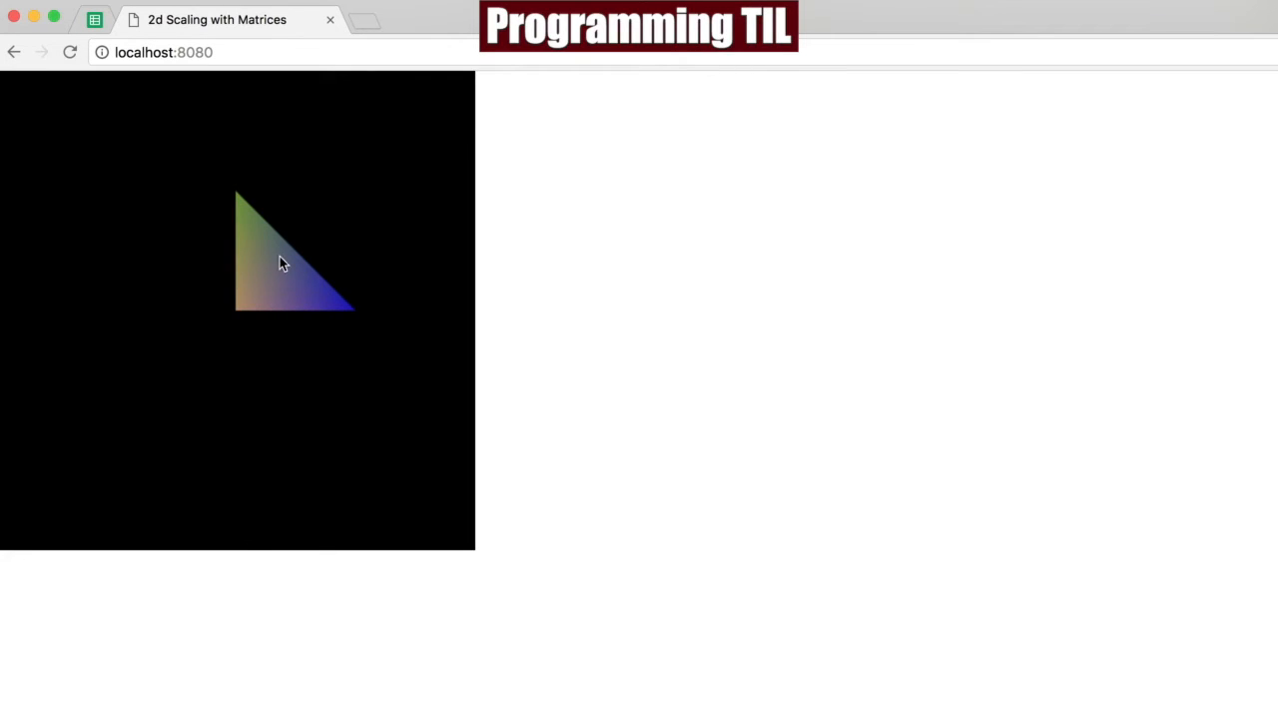
mouse_move(236, 198)
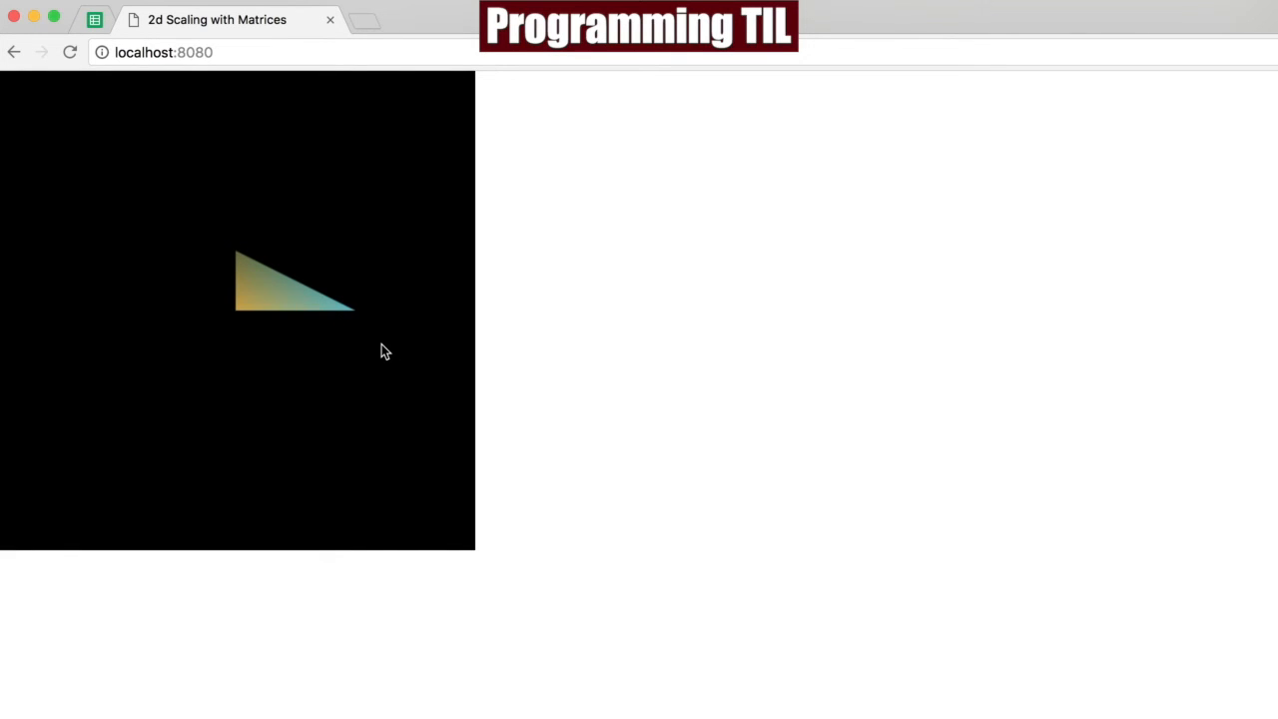
mouse_move(489, 425)
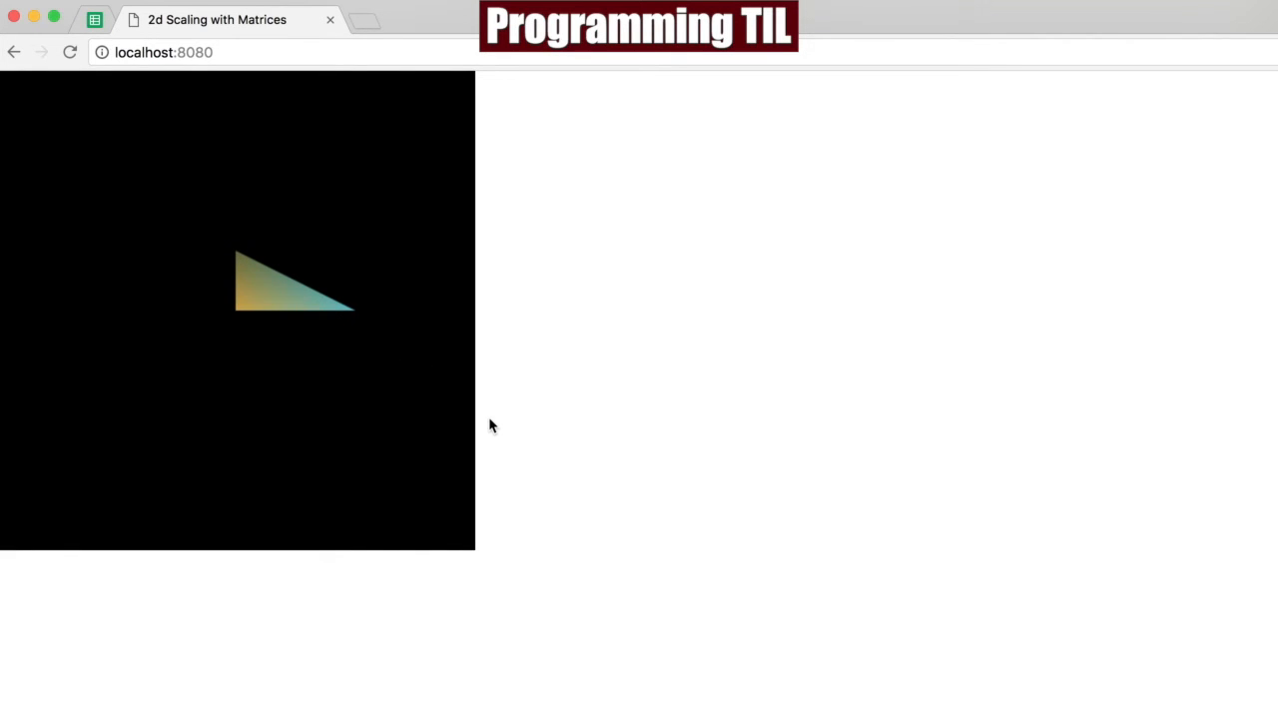